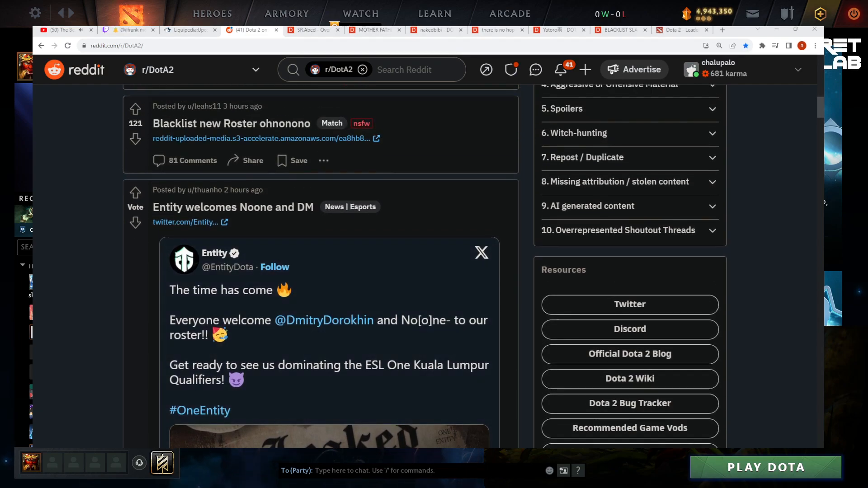
pyautogui.scroll(-3)
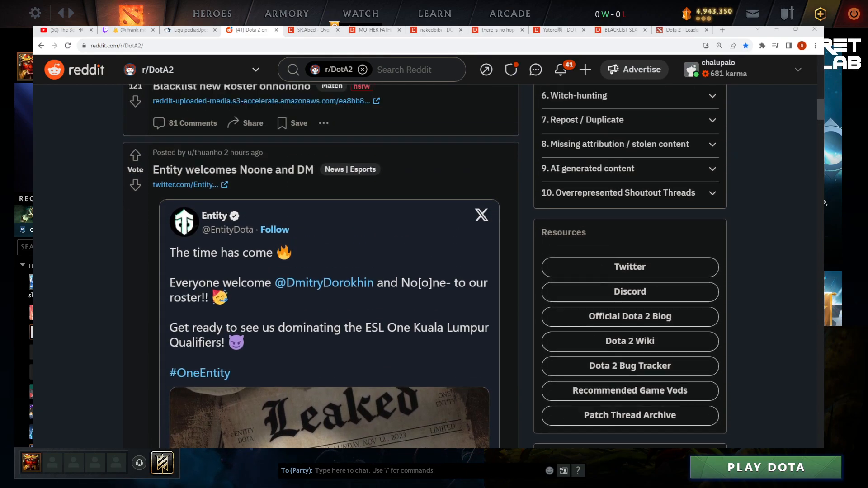
pyautogui.scroll(-3)
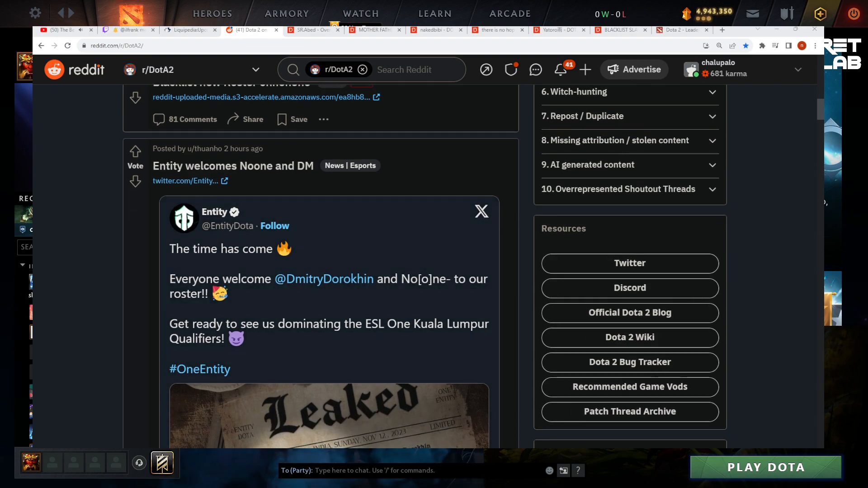
pyautogui.scroll(-3)
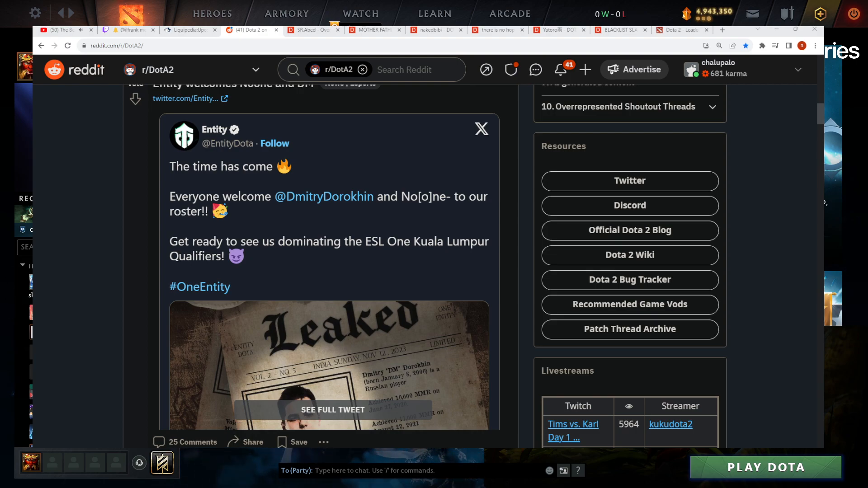
pyautogui.scroll(-3)
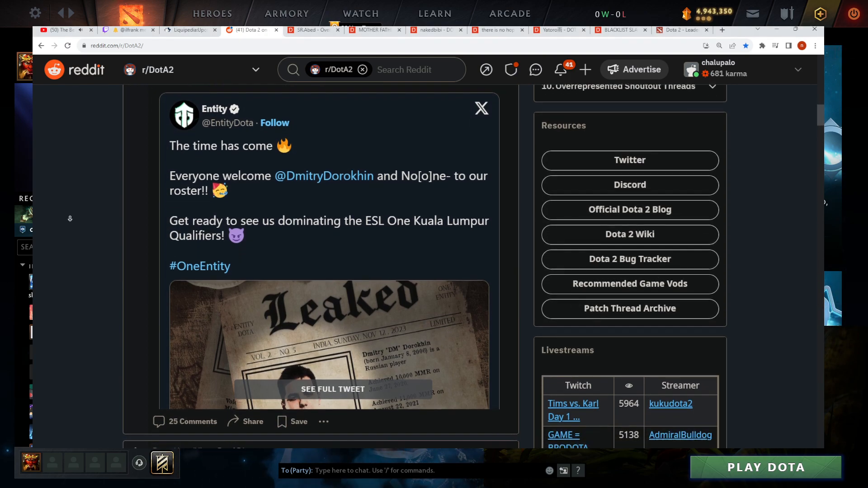
pyautogui.scroll(-3)
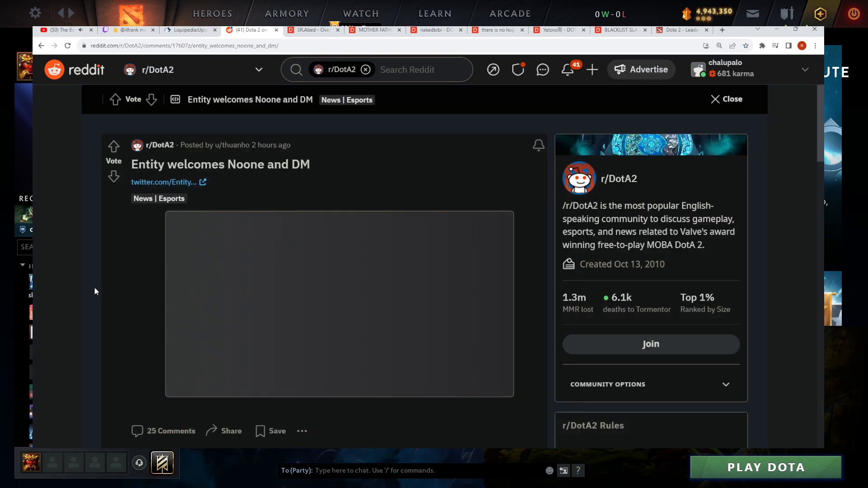
pyautogui.scroll(-3)
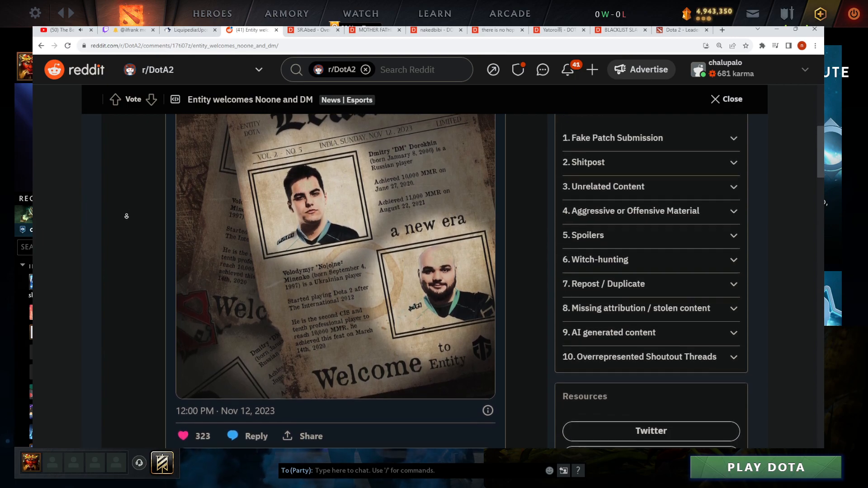
pyautogui.scroll(-3)
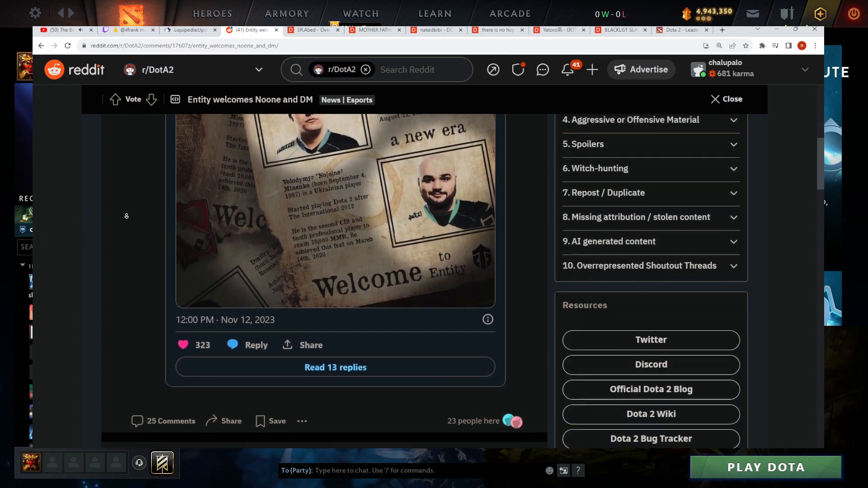
pyautogui.scroll(-3)
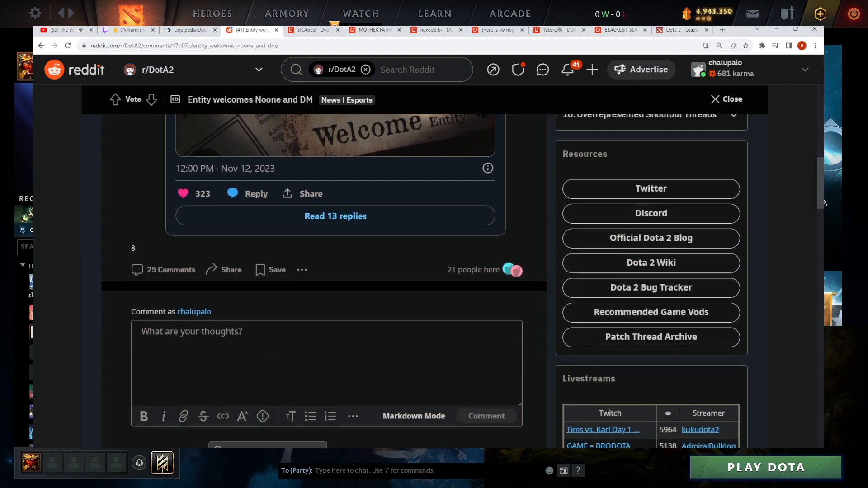
pyautogui.scroll(-3)
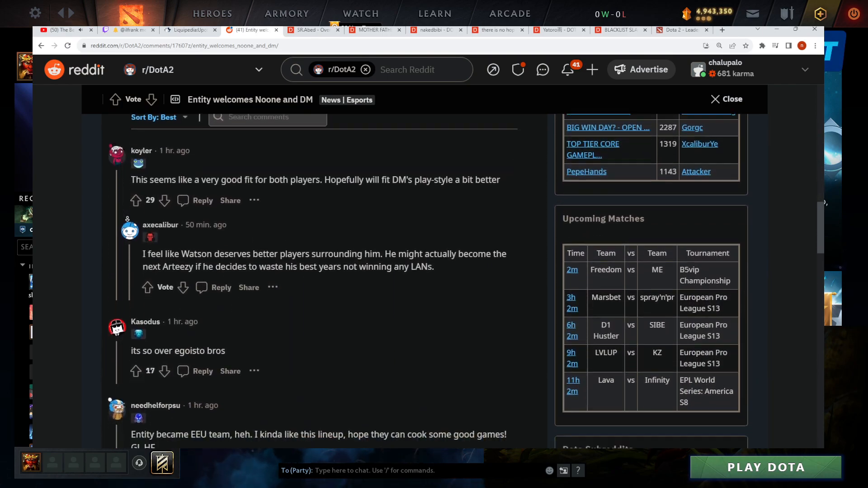